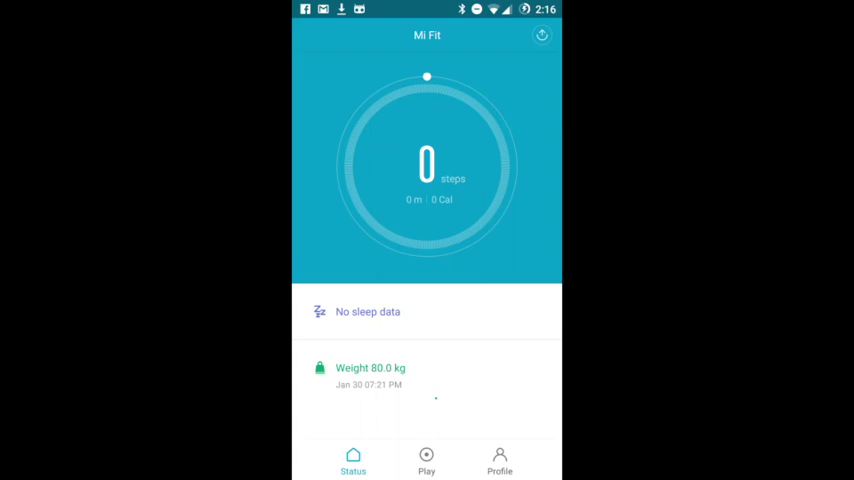
Toggle Mi Fit's Discoverable mode for the band and return to the Play page.
click(426, 457)
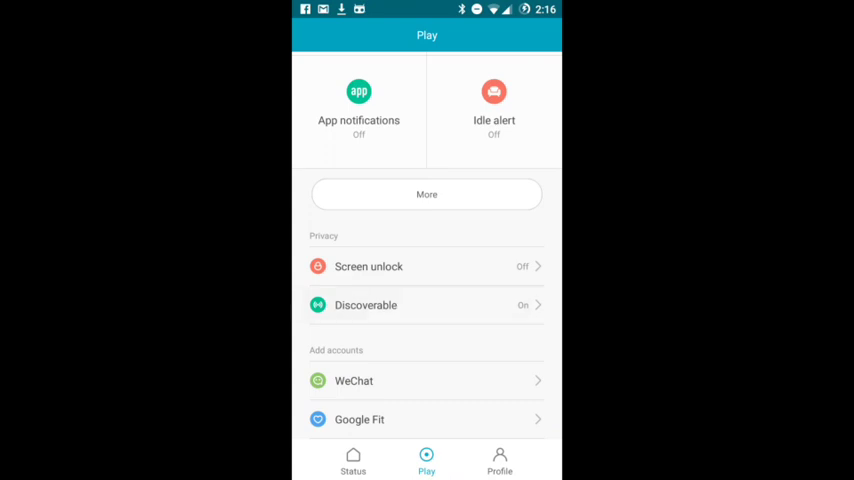
click(366, 305)
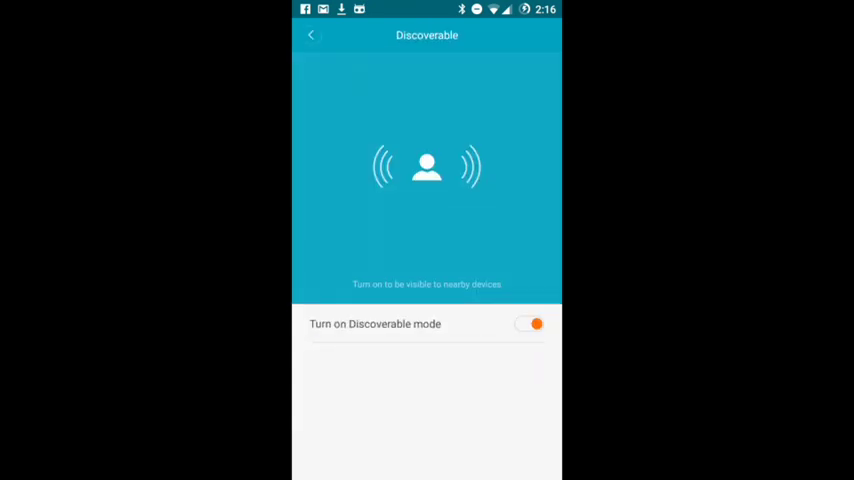
click(528, 324)
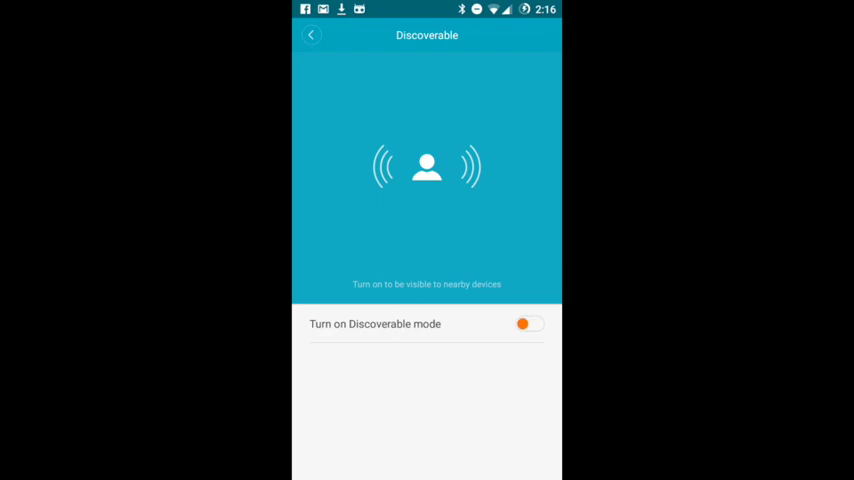
click(525, 323)
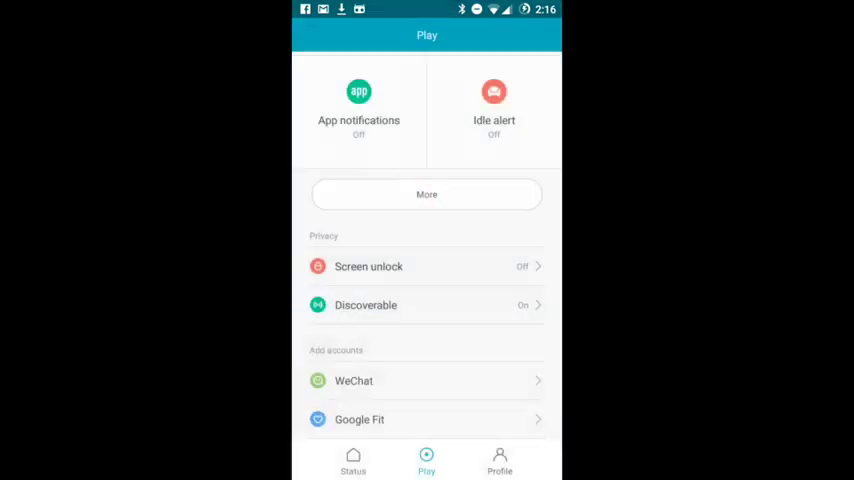
Check Mi Heart Rate's band status and heart rate settings, then switch to Endomondo.
click(353, 461)
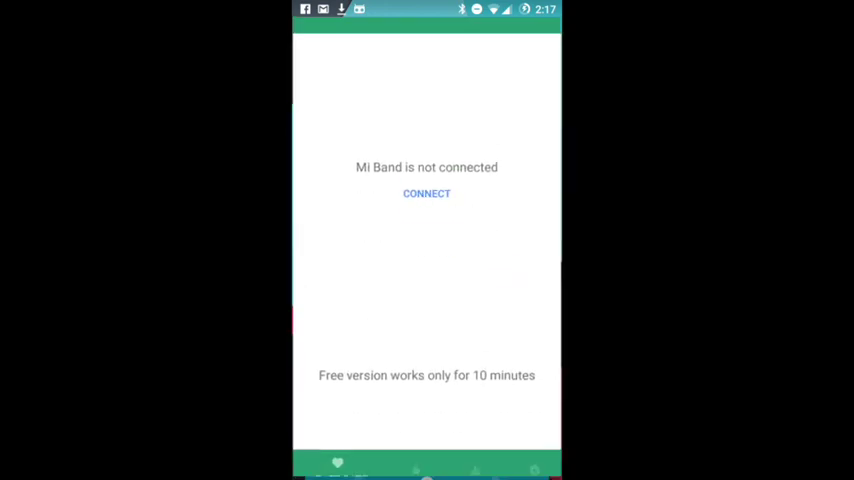
click(517, 470)
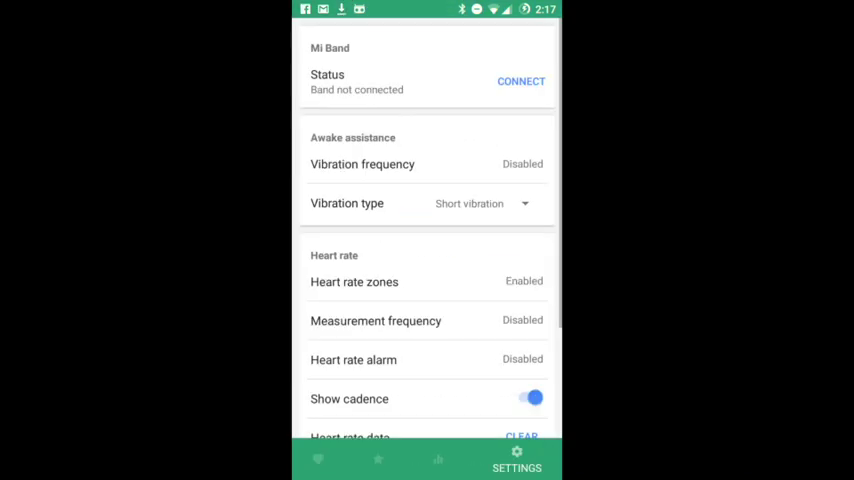
click(520, 81)
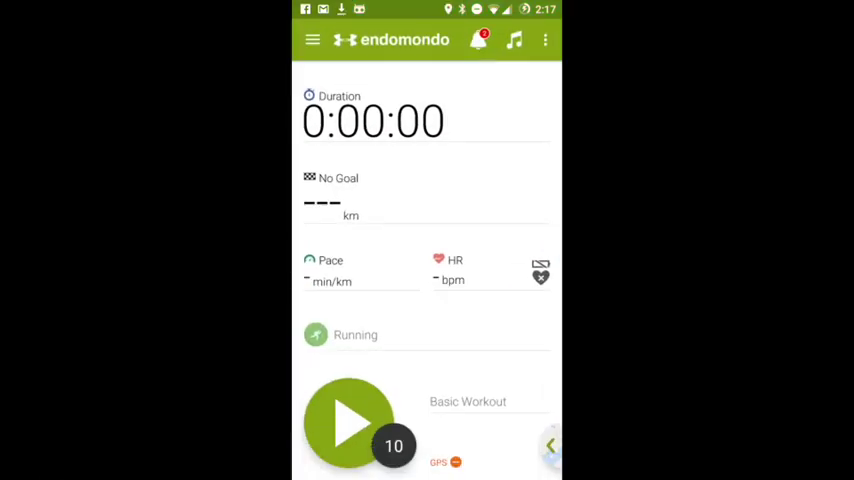
Go to Endomondo's Accessory Settings and open the Bluetooth SMART Sensors page.
click(311, 40)
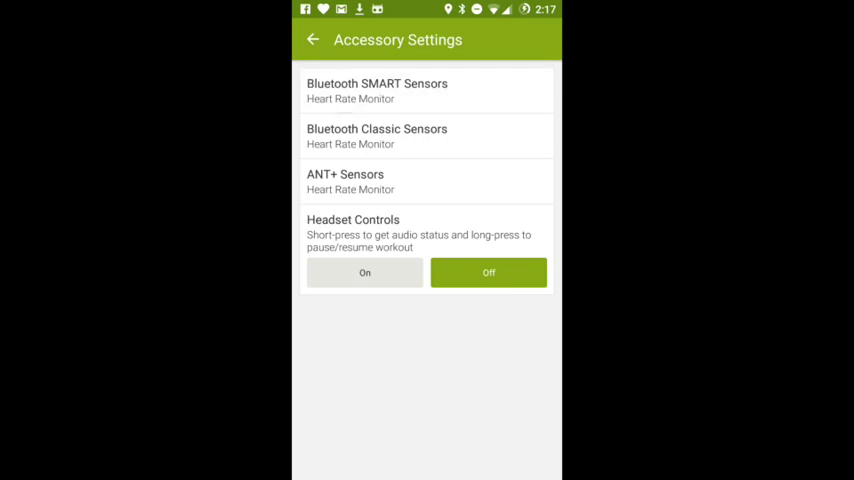
click(377, 90)
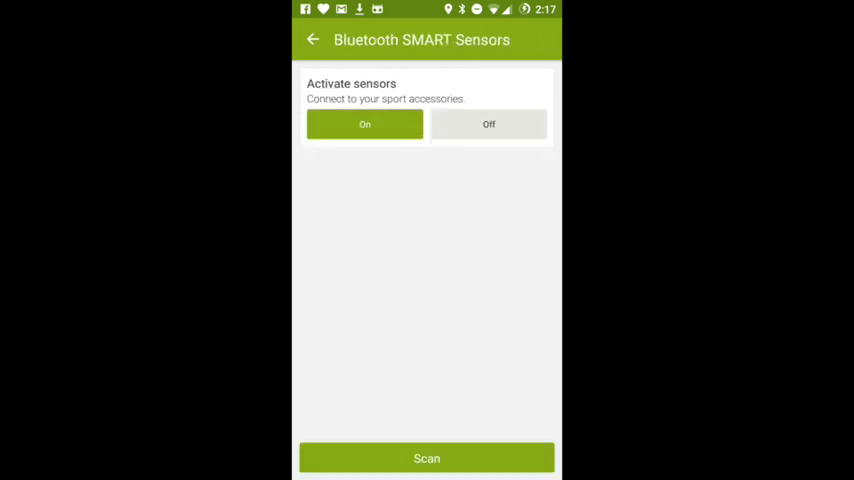
Scan for sensors, save Mi Band 2, and return to the workout screen showing 78 bpm.
click(426, 458)
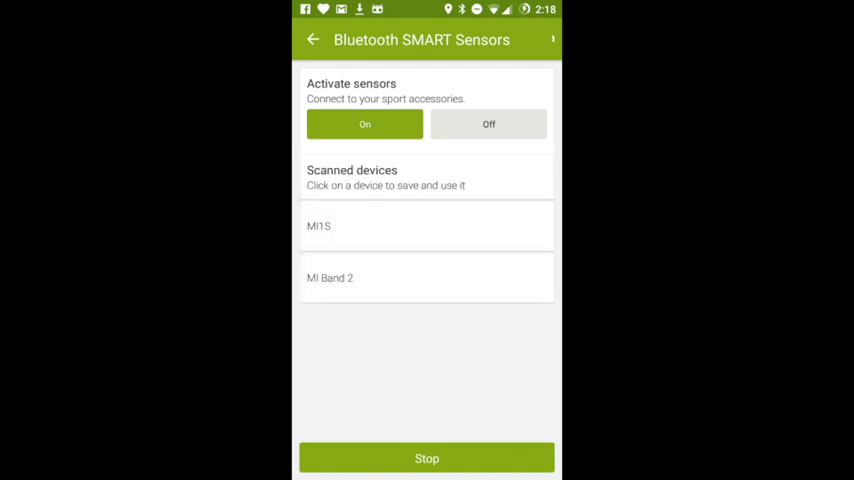
click(330, 278)
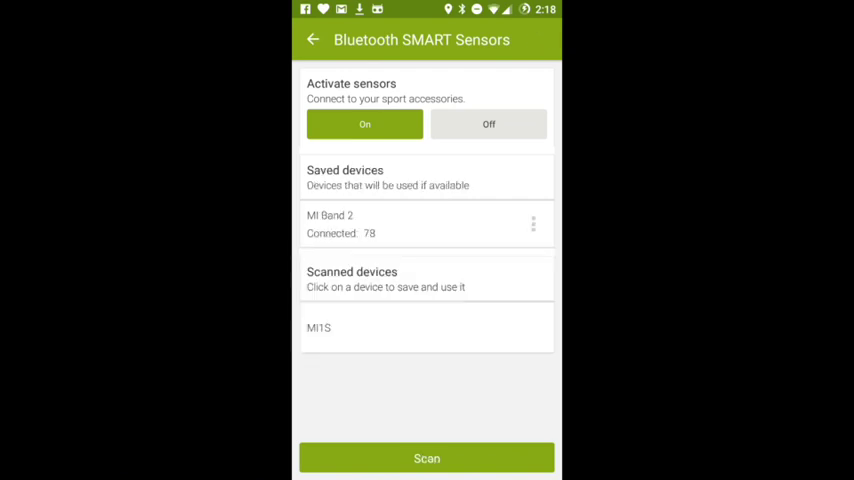
click(305, 39)
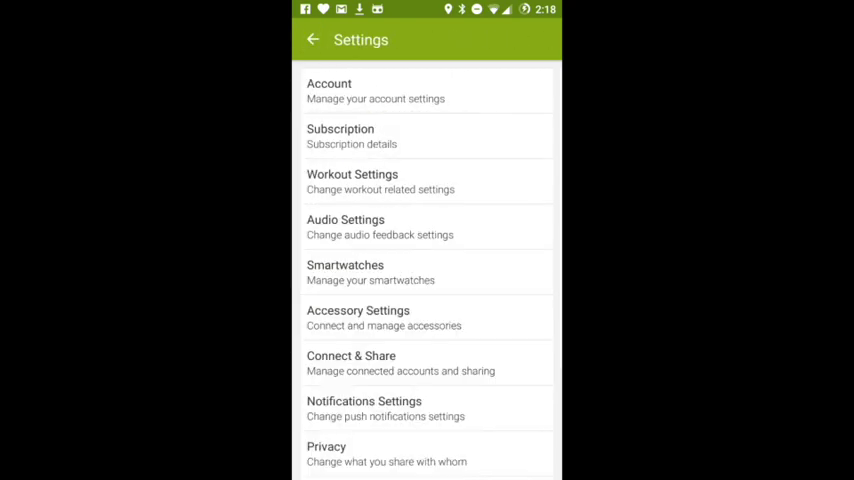
click(310, 39)
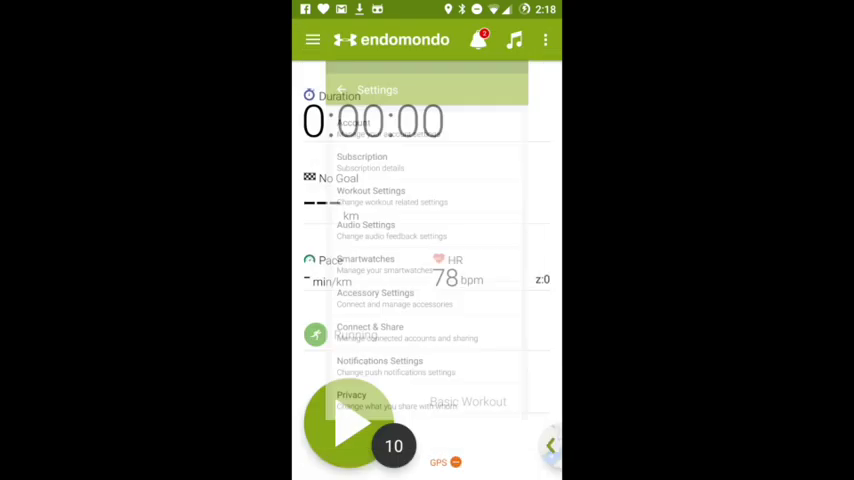